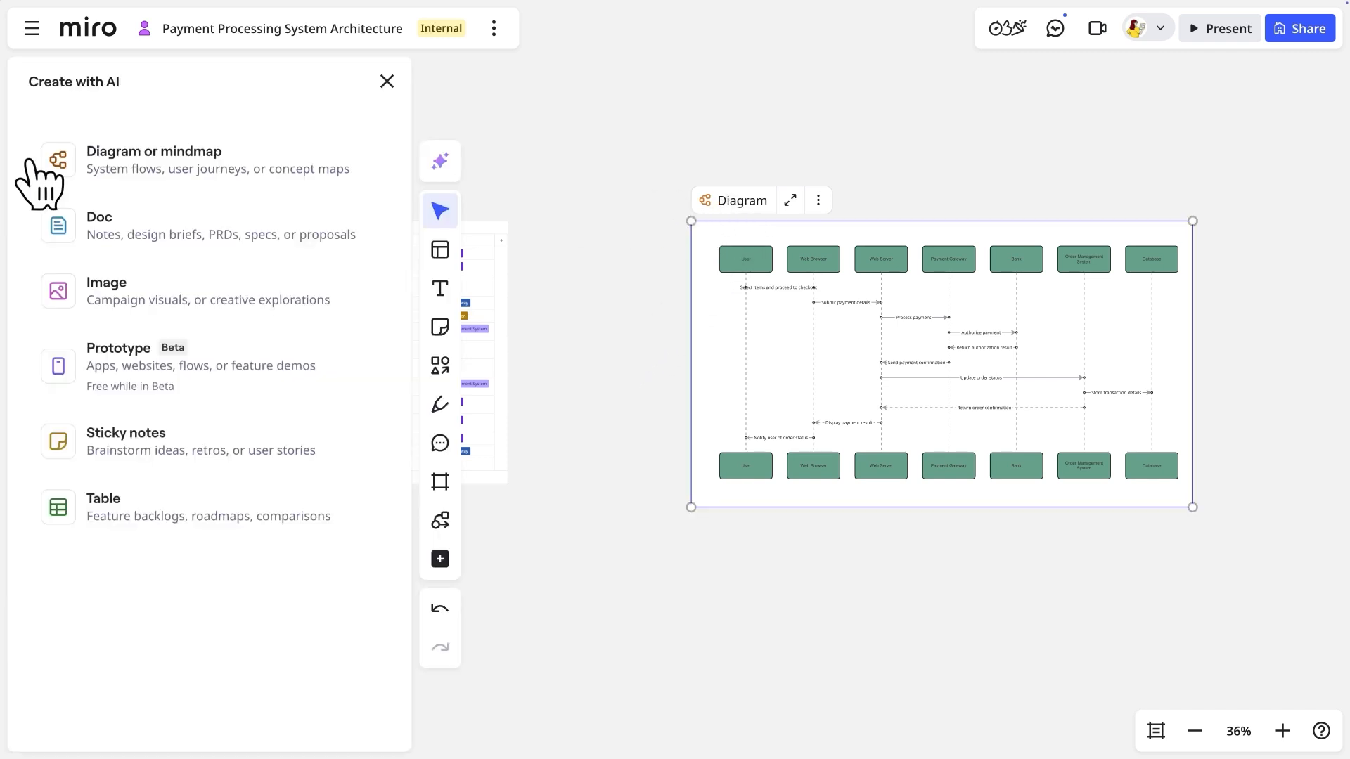
Start an AI diagram and pick UML sequence diagram as the type
left_click(153, 160)
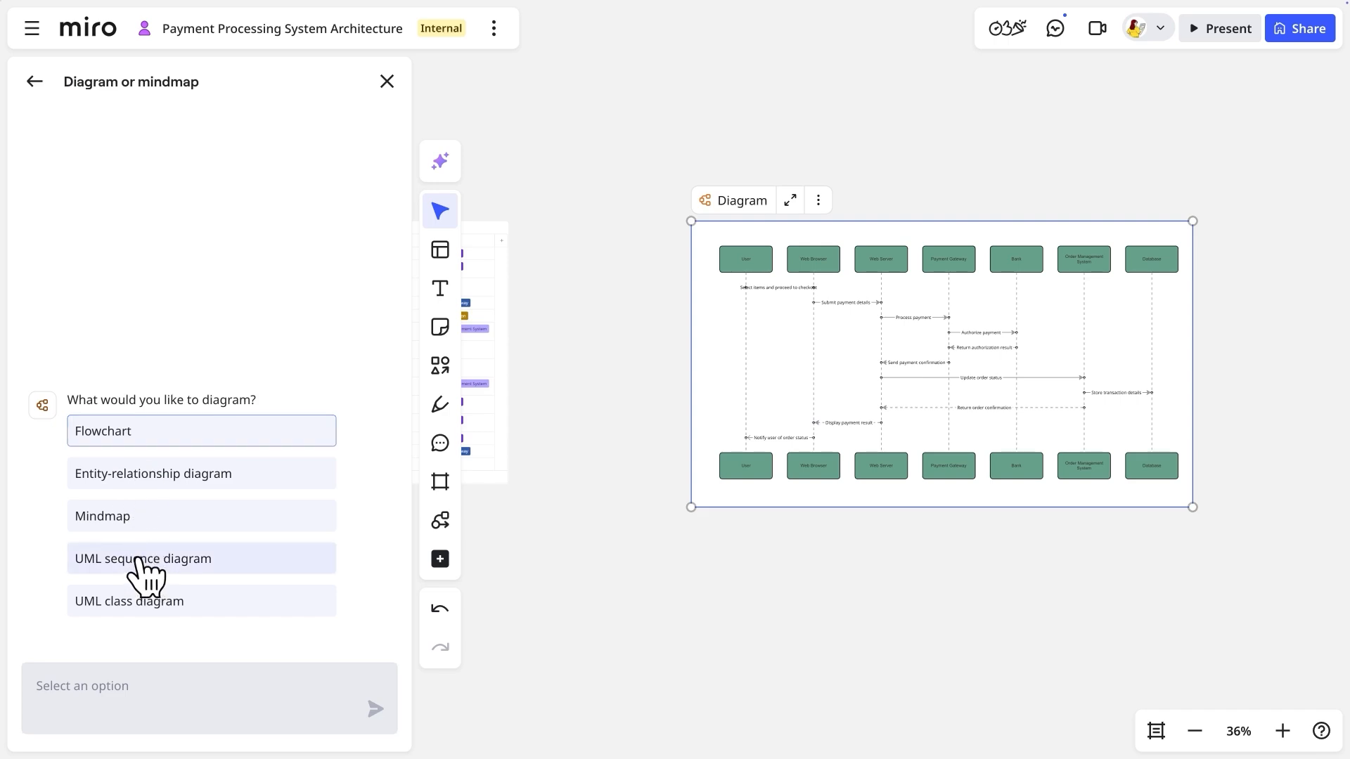
left_click(143, 559)
type("Using the selected diagram as a starting place,")
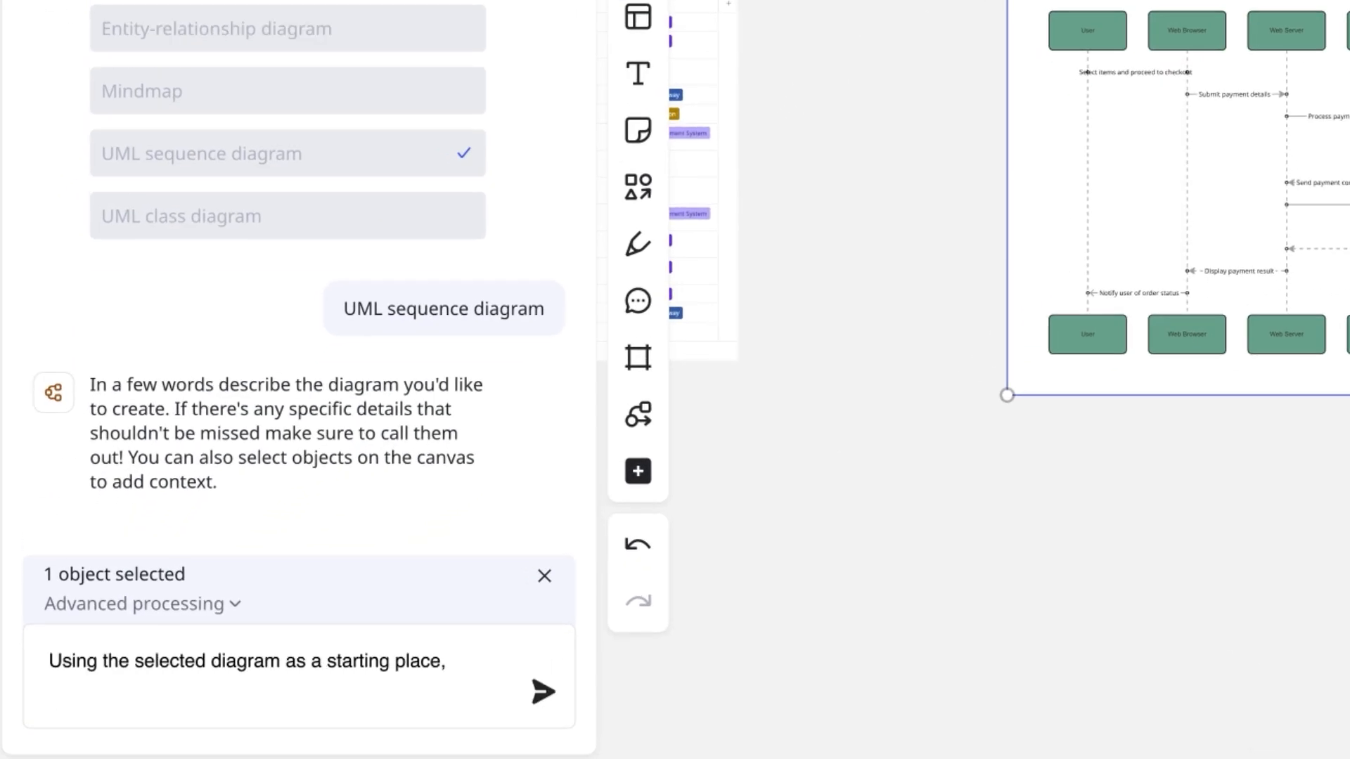
Send the prompt 'add a fraud detection and risk management integration' to the AI
type("add a fraud detection and risk m")
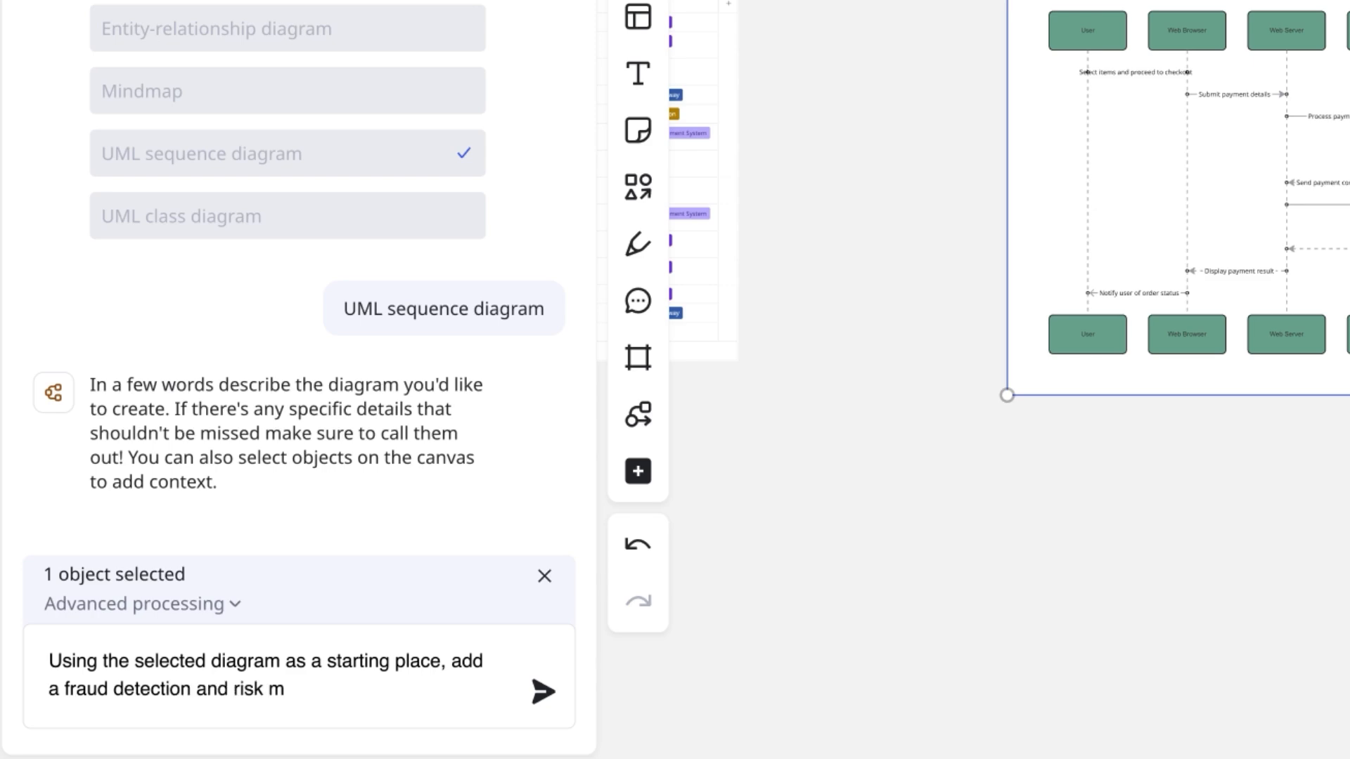
type("anagement integration")
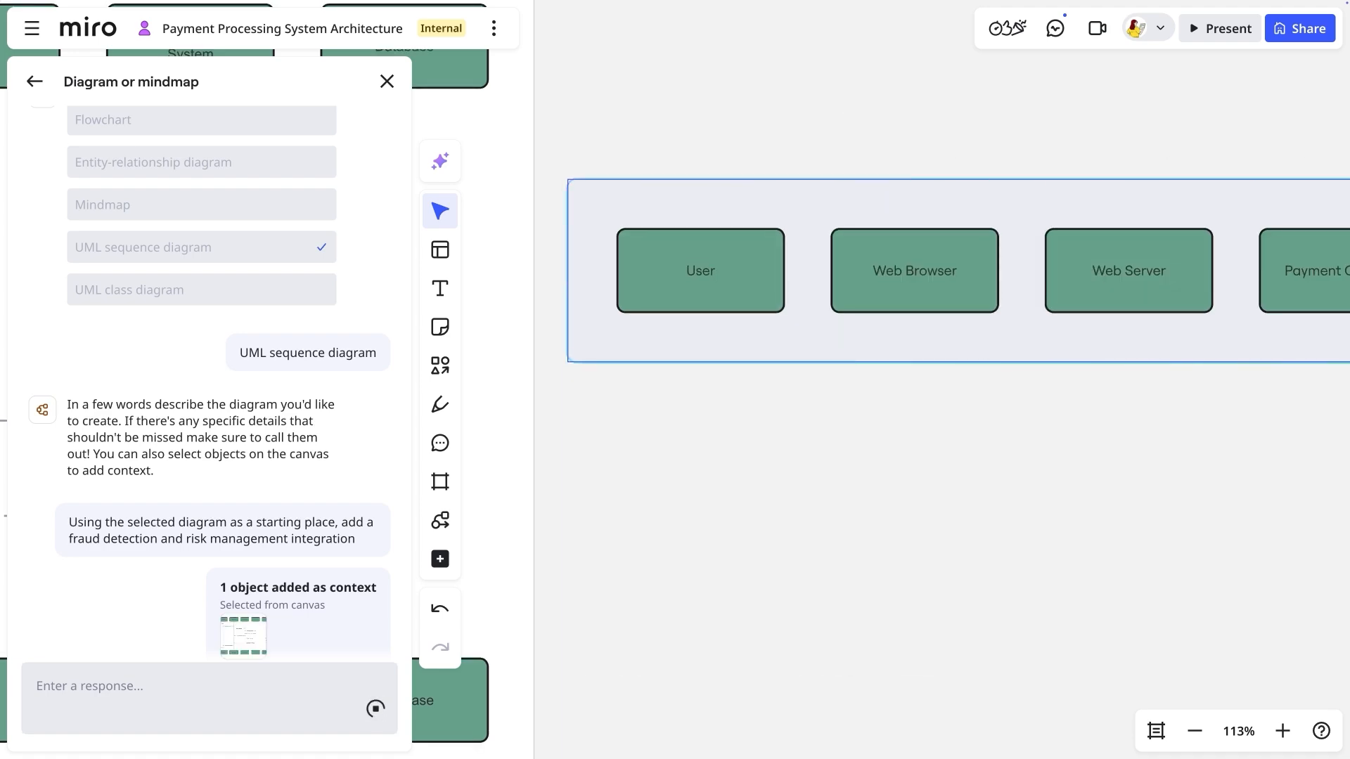
left_click(375, 706)
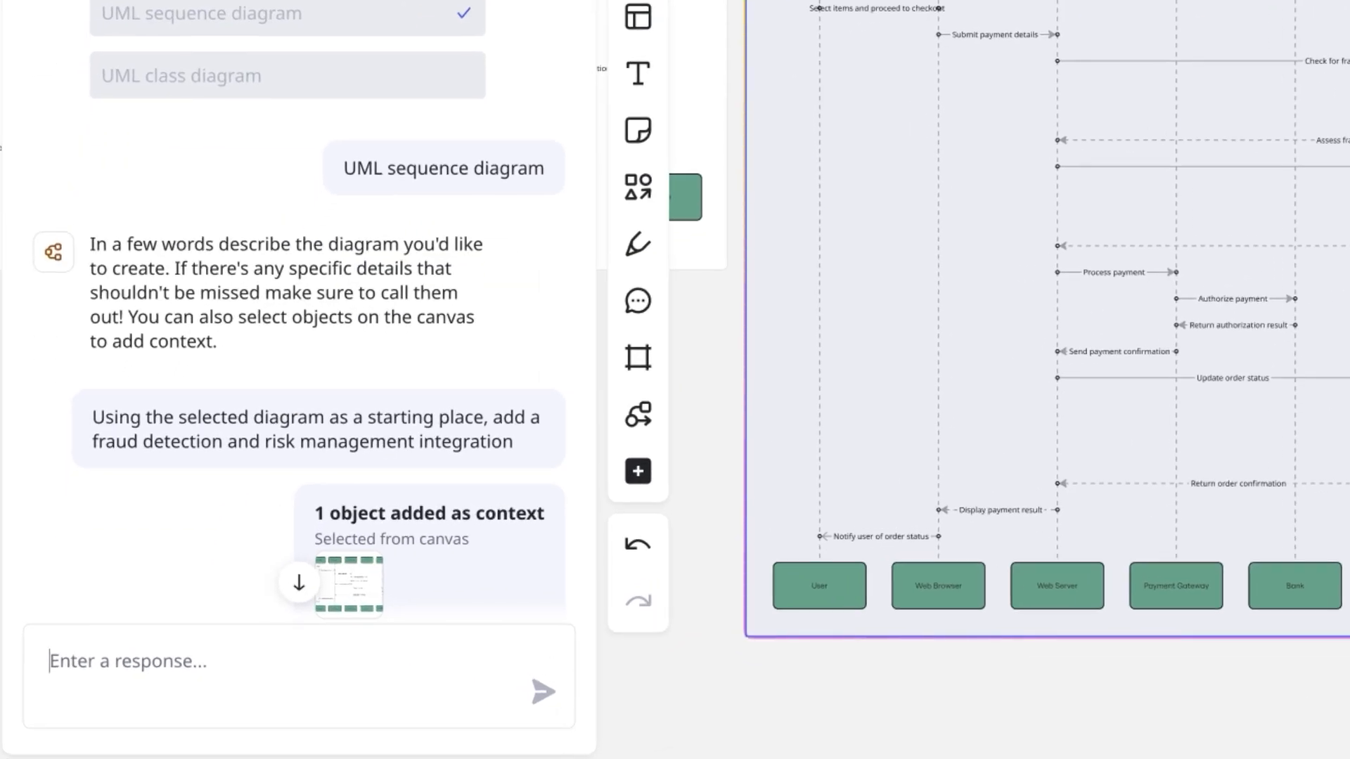
Send a follow-up asking for a user notification after the risk management system returns to the web server
type("Add a notification to the user if the risk assessment")
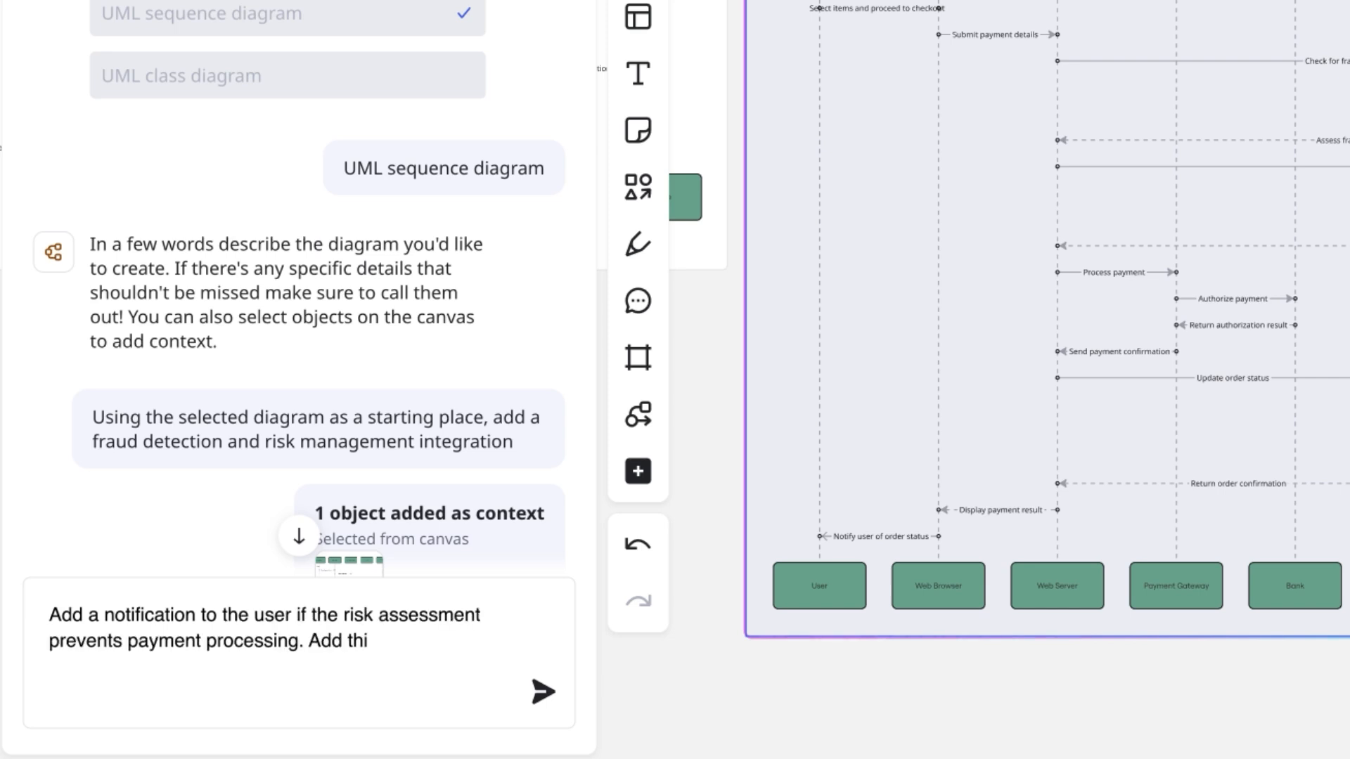
type("s after the risk management system returns the risk assessment to the web")
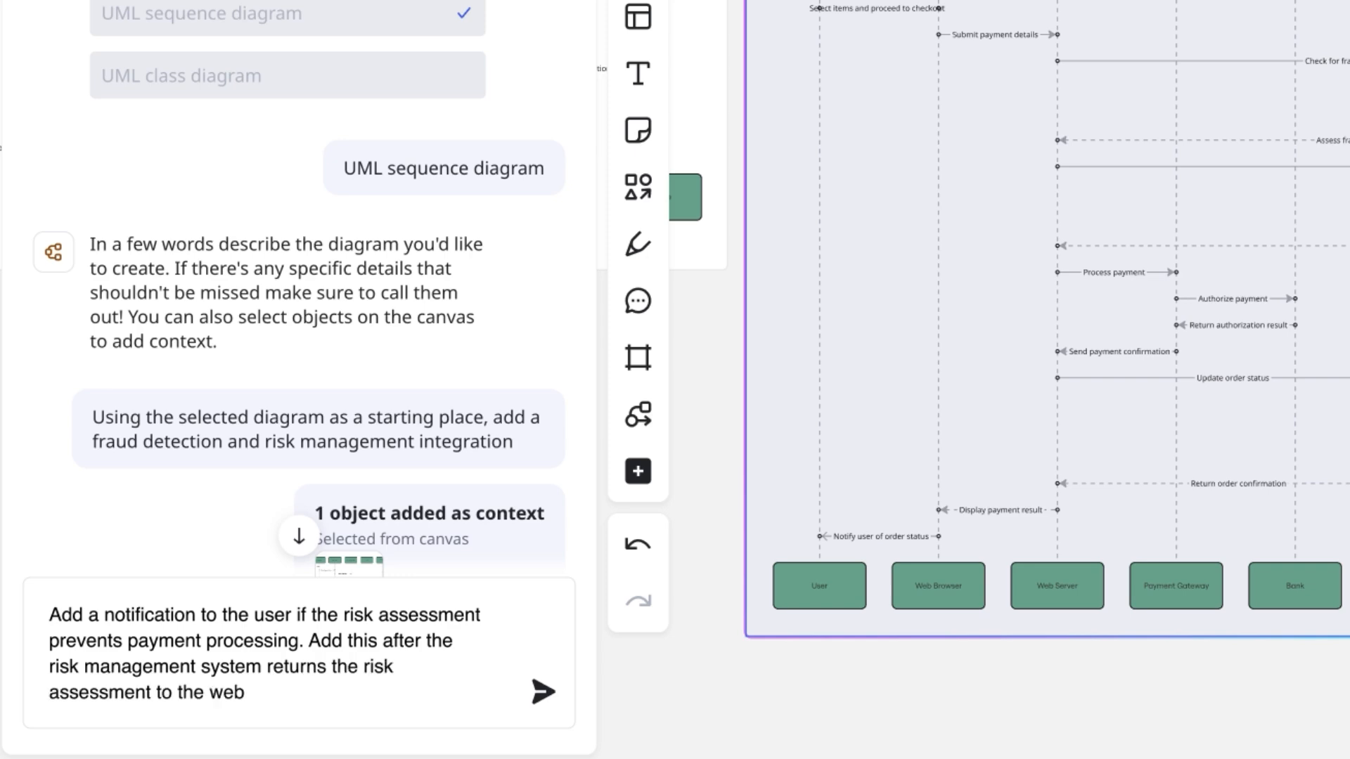
left_click(542, 691)
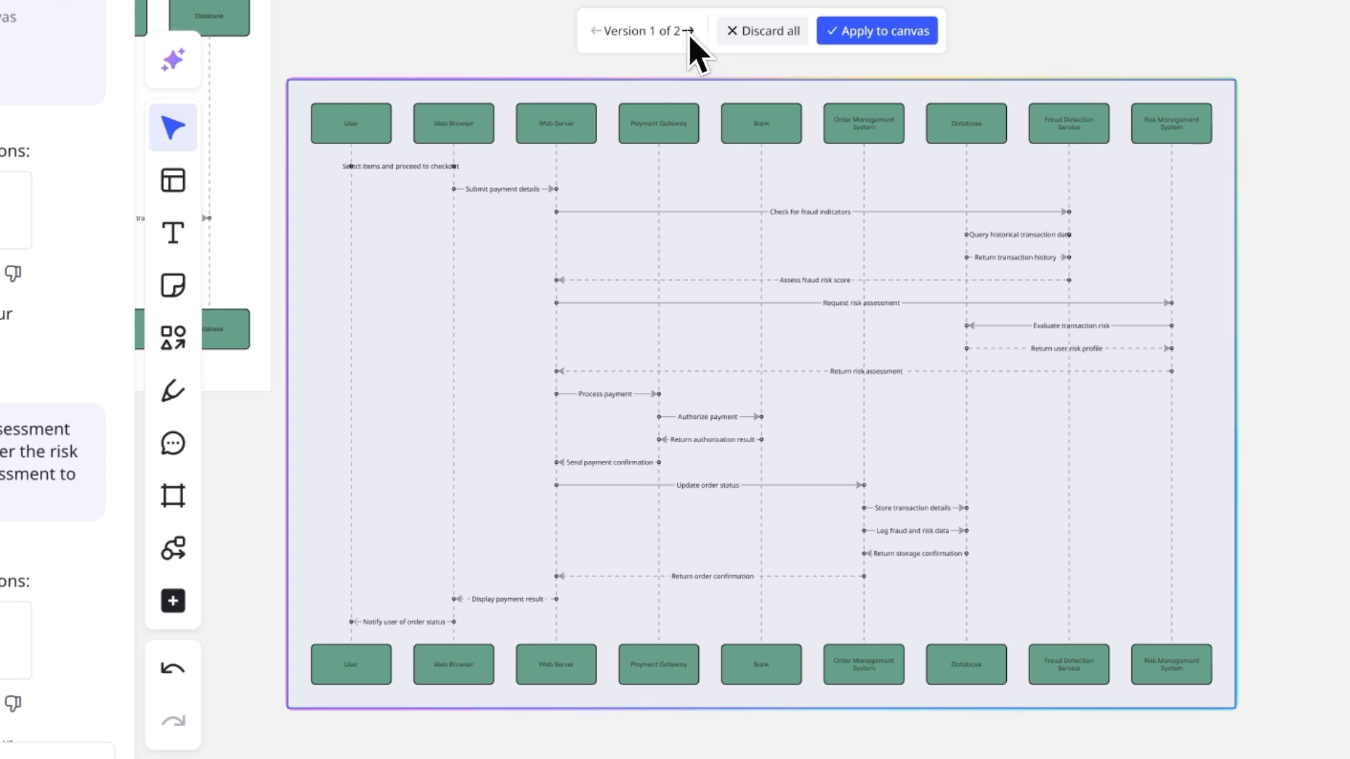
Compare diagram versions 1 and 2, then apply version 2 to the canvas
left_click(594, 31)
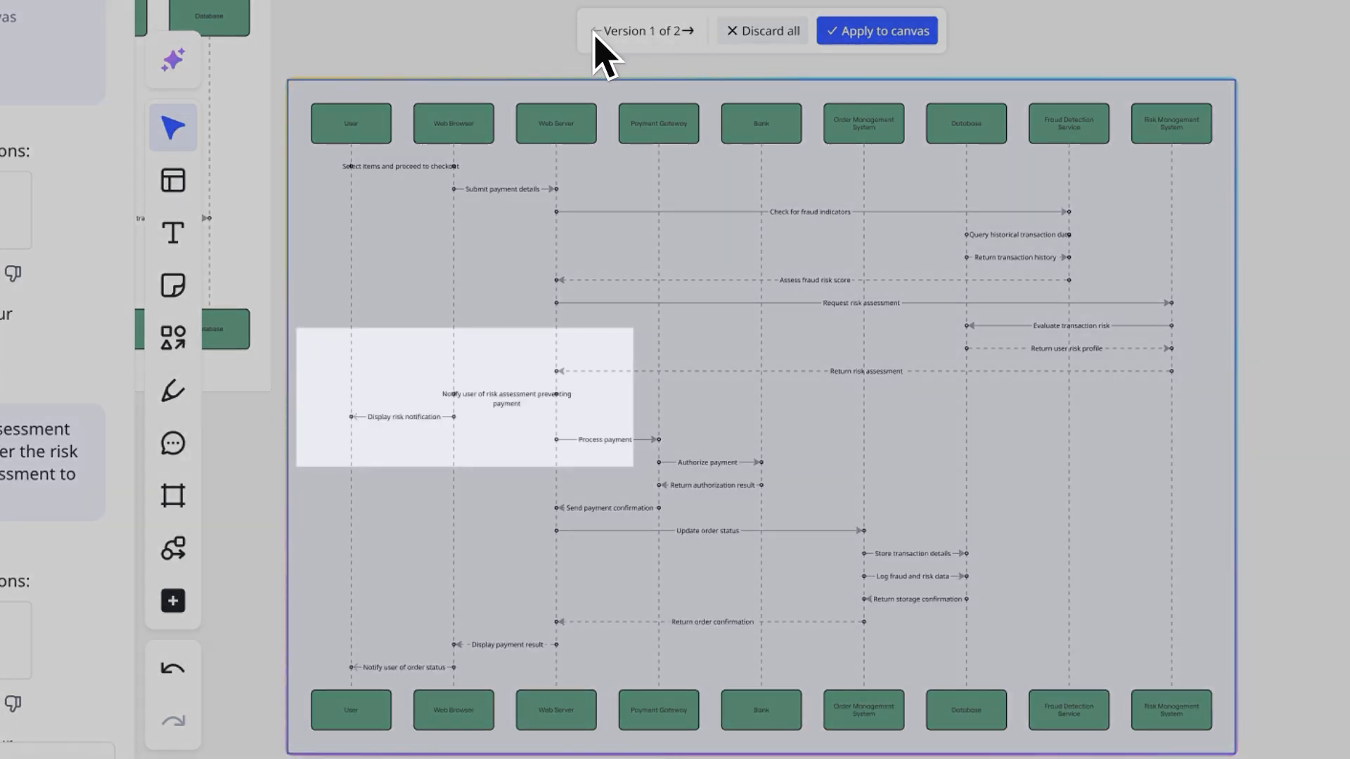
left_click(687, 31)
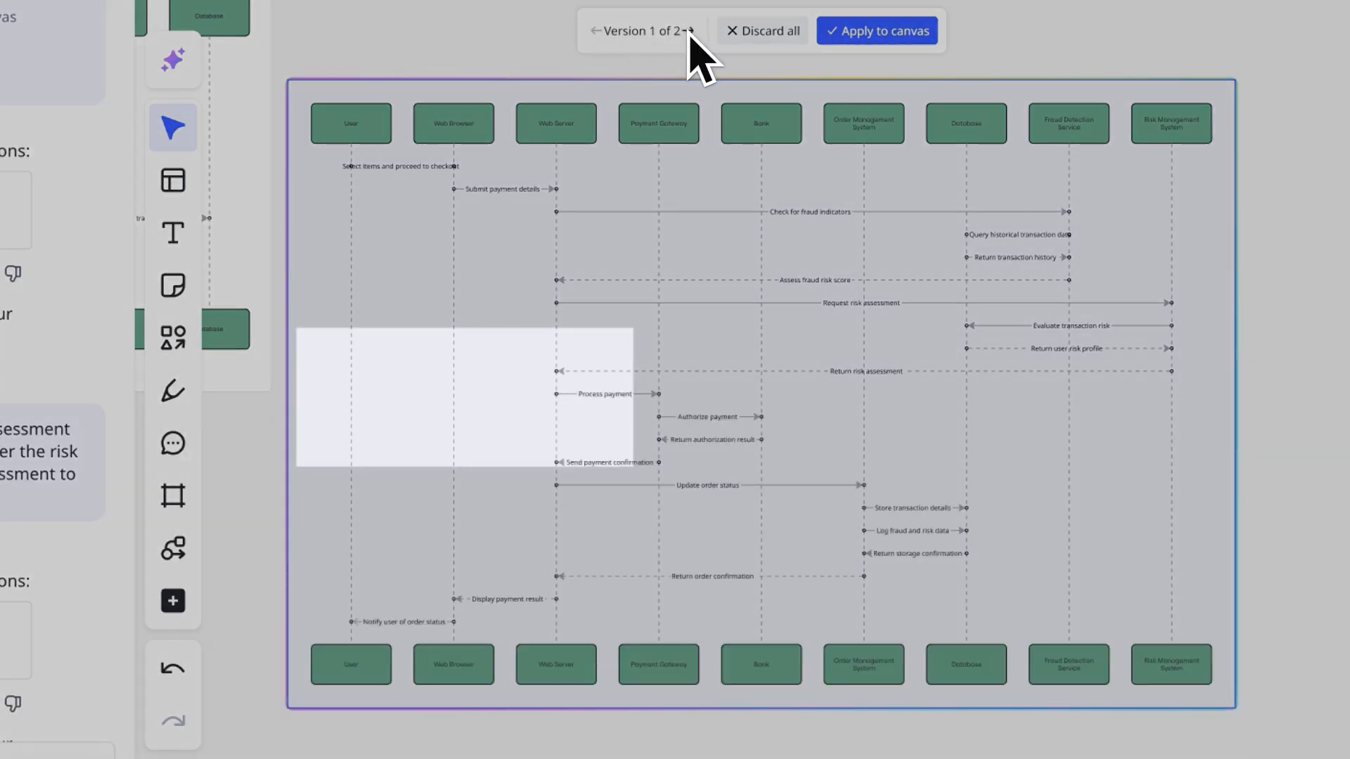
left_click(680, 31)
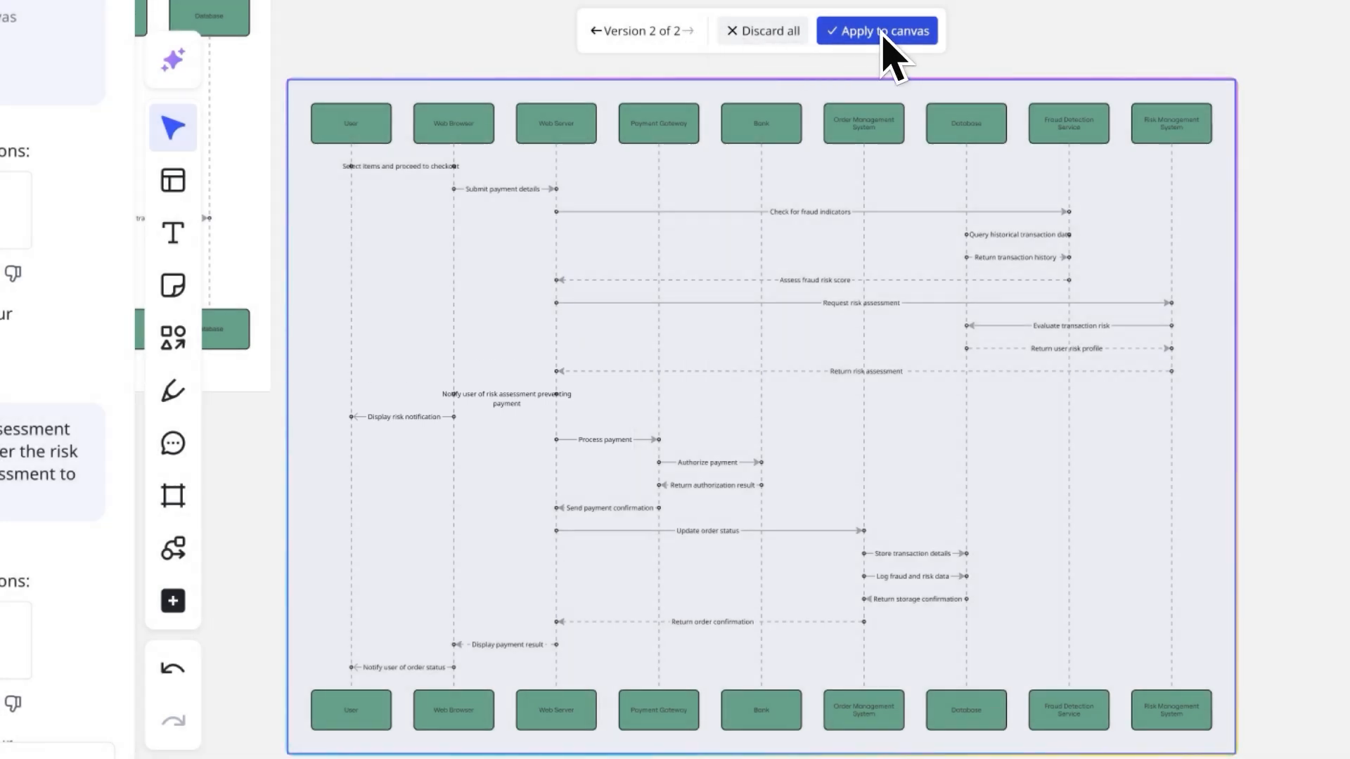
left_click(876, 31)
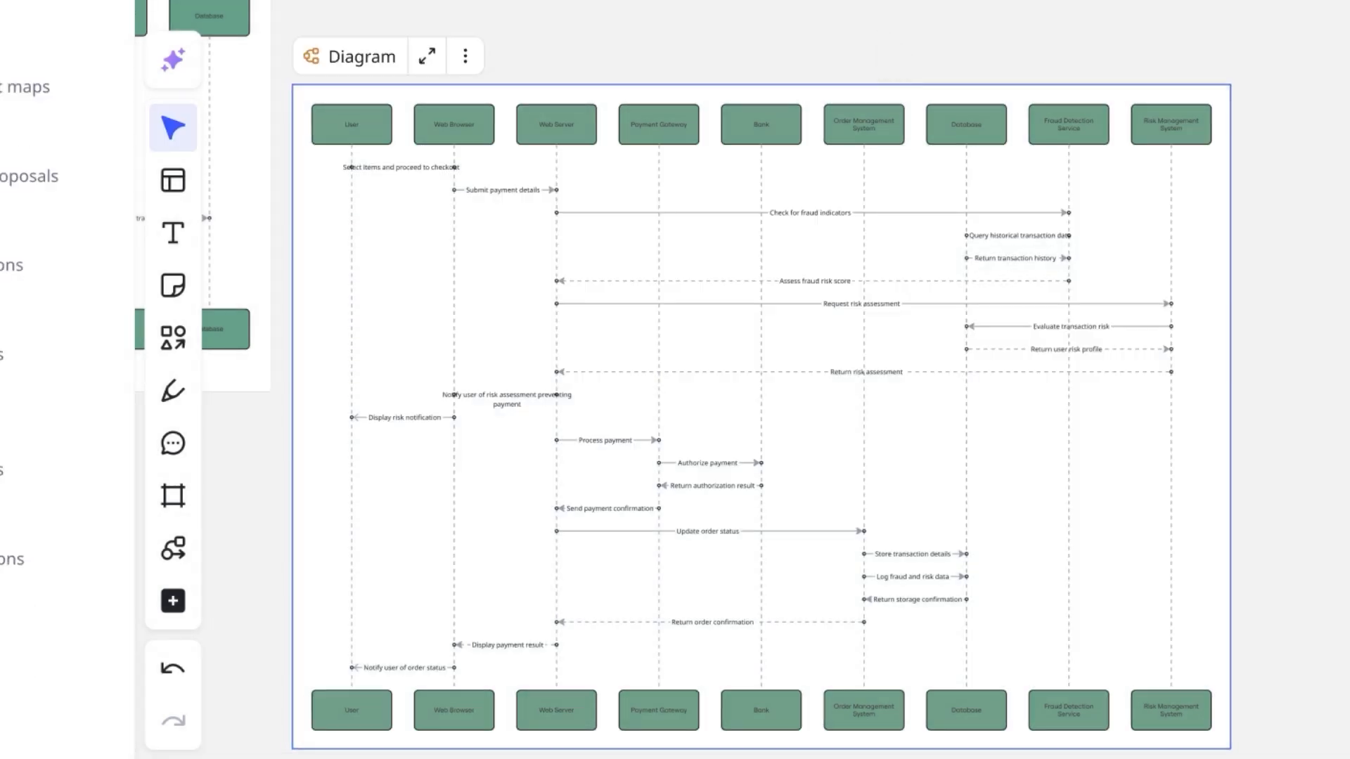